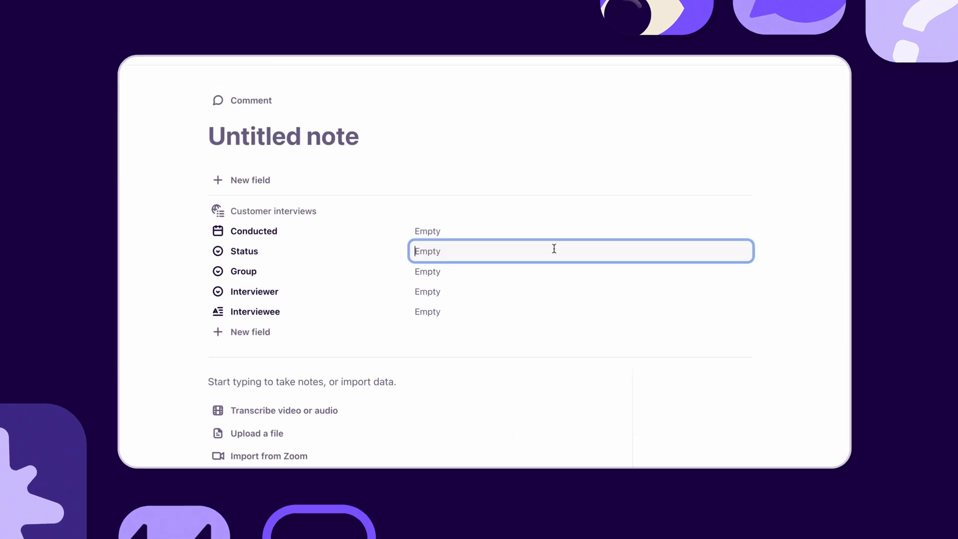
Enter 'A' and 'Golde' in text fields and scroll down the page.
{"action": "type", "text": "A"}
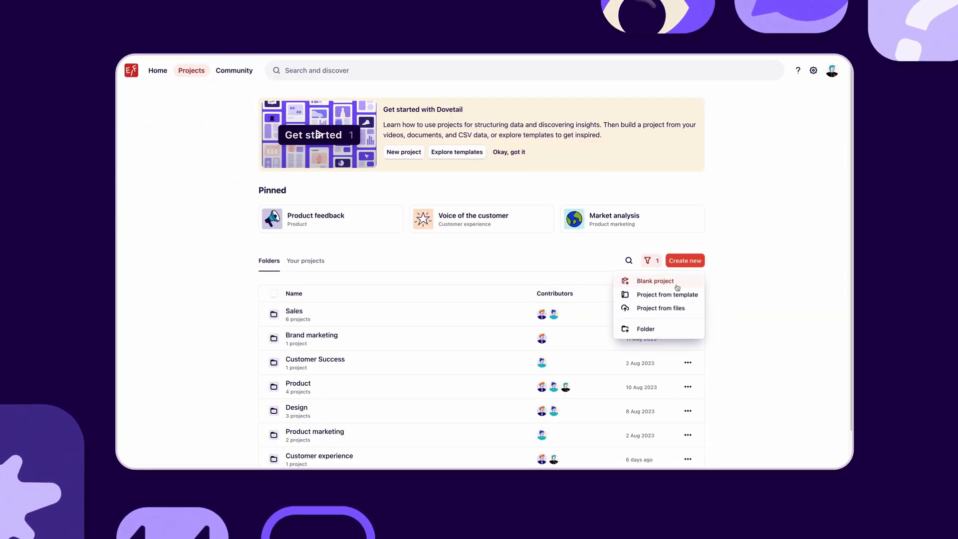
{"action": "left_click", "coordinate": [667, 294]}
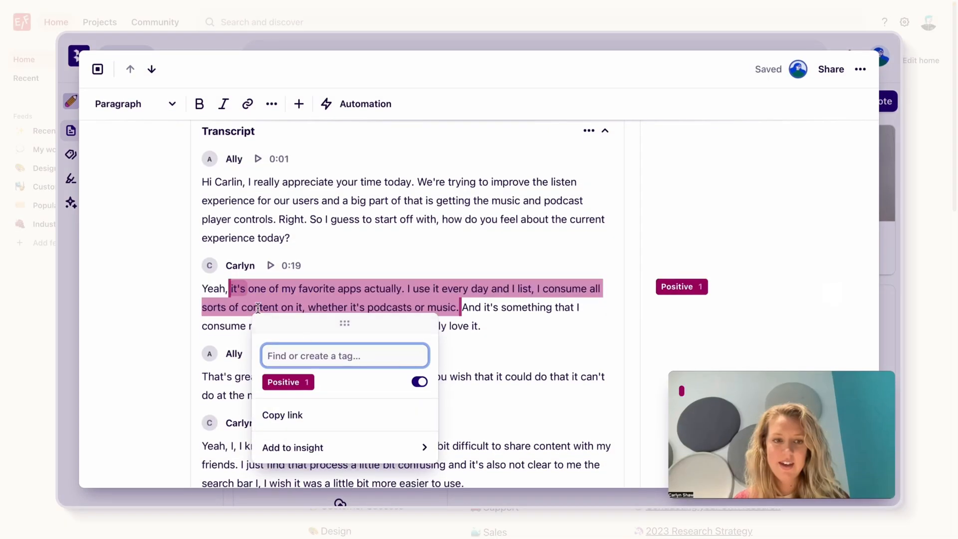
{"action": "type", "text": "Golde"}
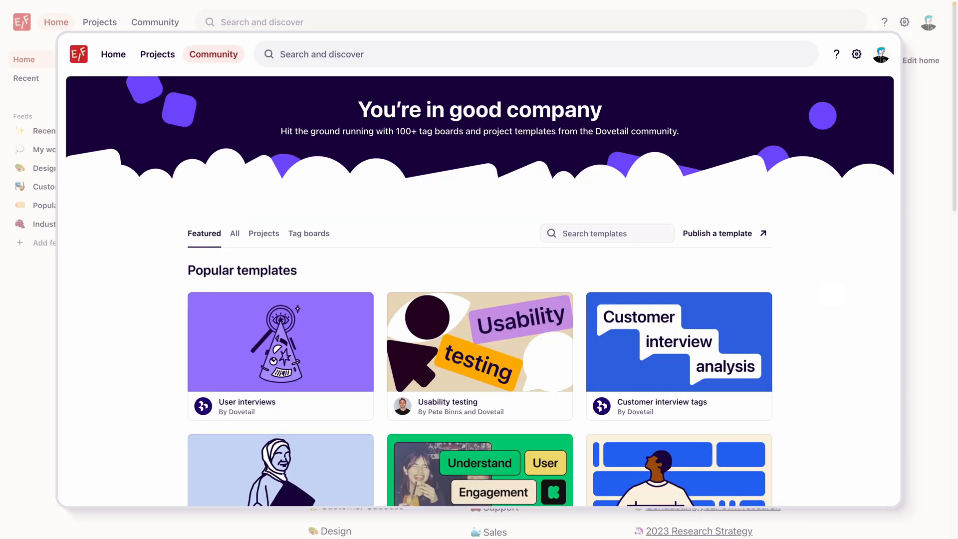
{"action": "scroll", "scroll_direction": "down", "scroll_amount": 3}
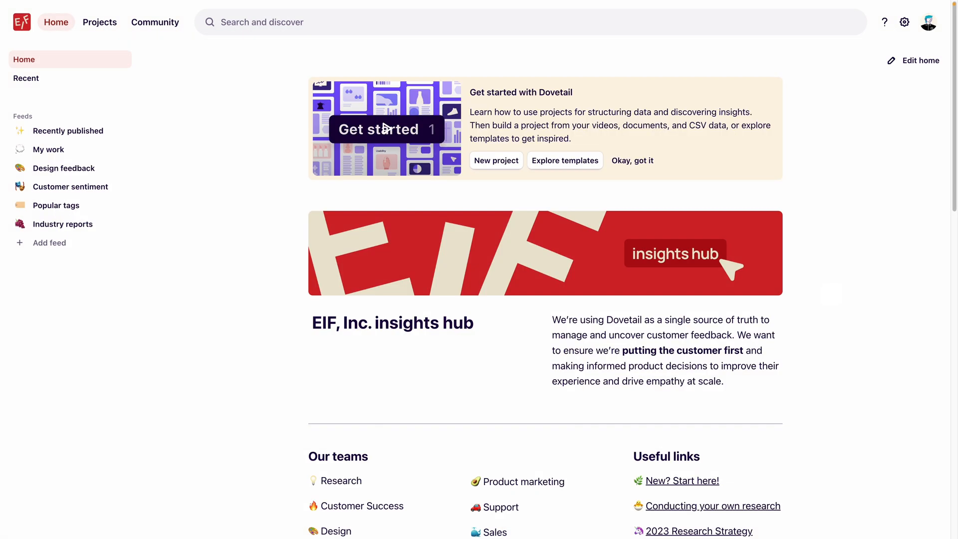
Open the workspace settings via the gear and go to Templates.
{"action": "left_click", "coordinate": [905, 22]}
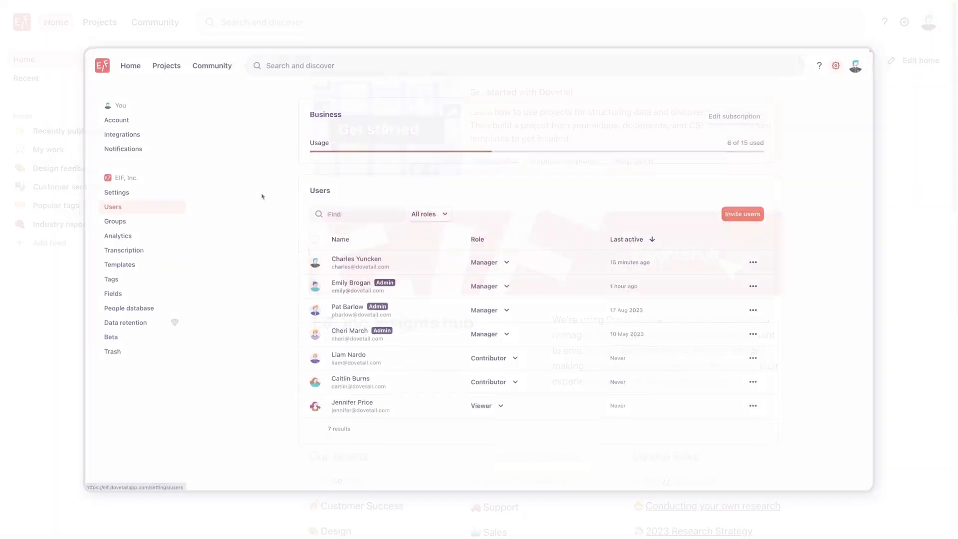
{"action": "left_click", "coordinate": [489, 261]}
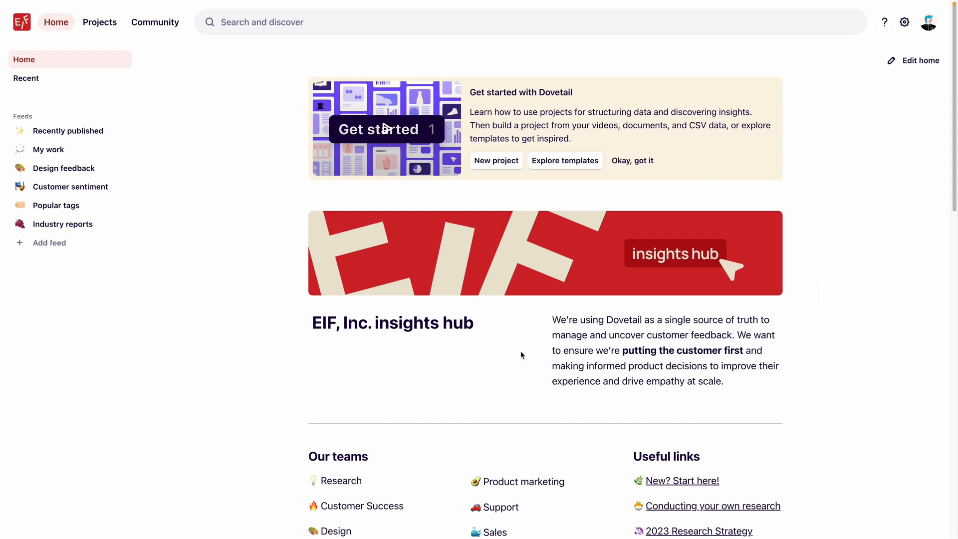
{"action": "left_click", "coordinate": [905, 22]}
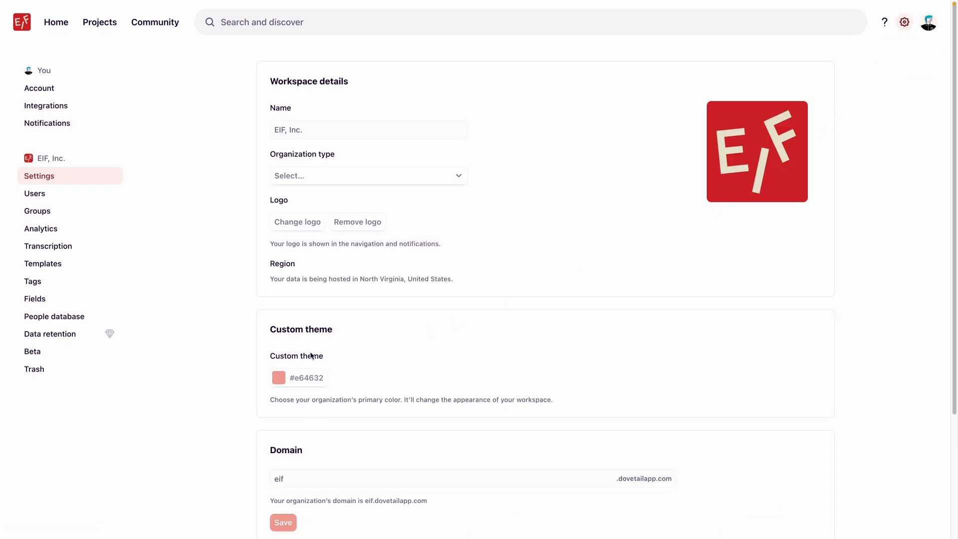
{"action": "left_click", "coordinate": [43, 264]}
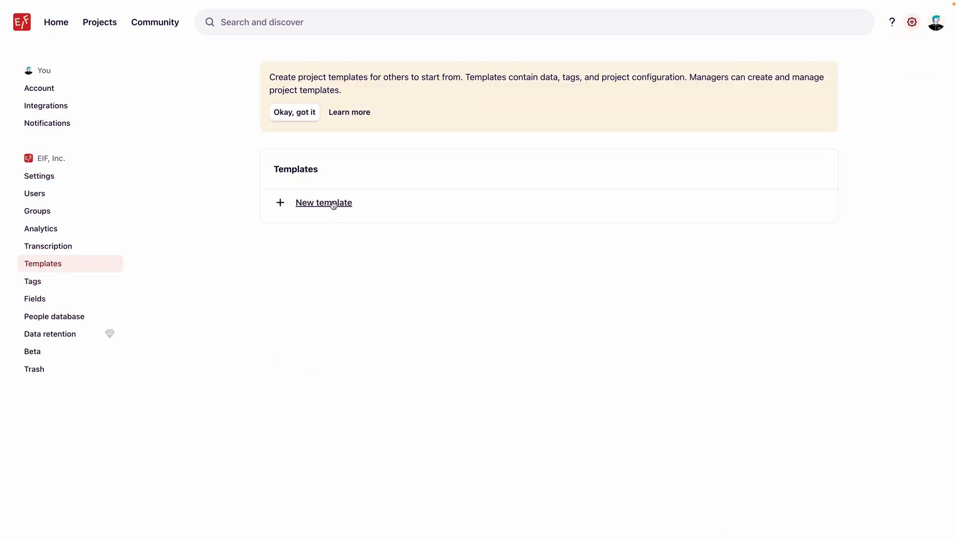
Add a new project template and rename it 'Customer interviews'.
{"action": "left_click", "coordinate": [323, 203]}
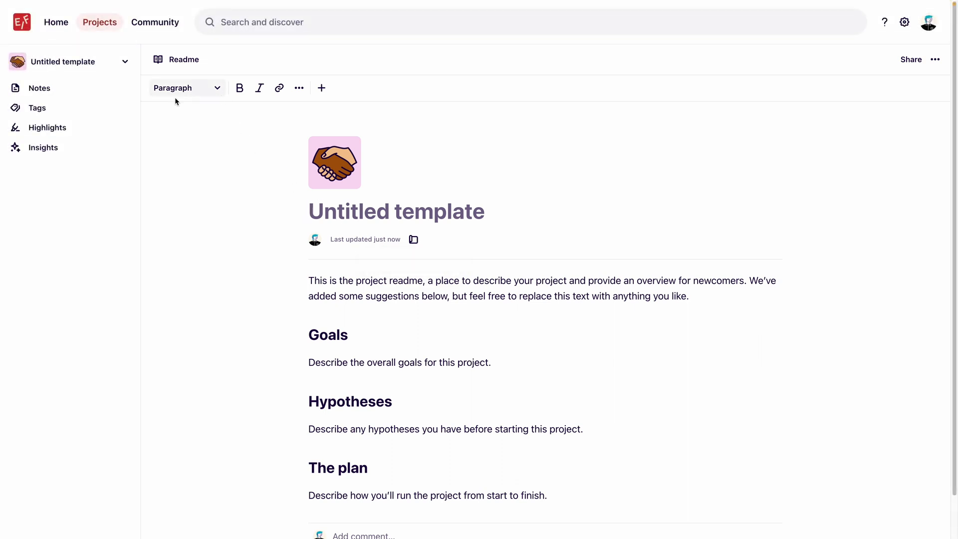
{"action": "left_click", "coordinate": [64, 61]}
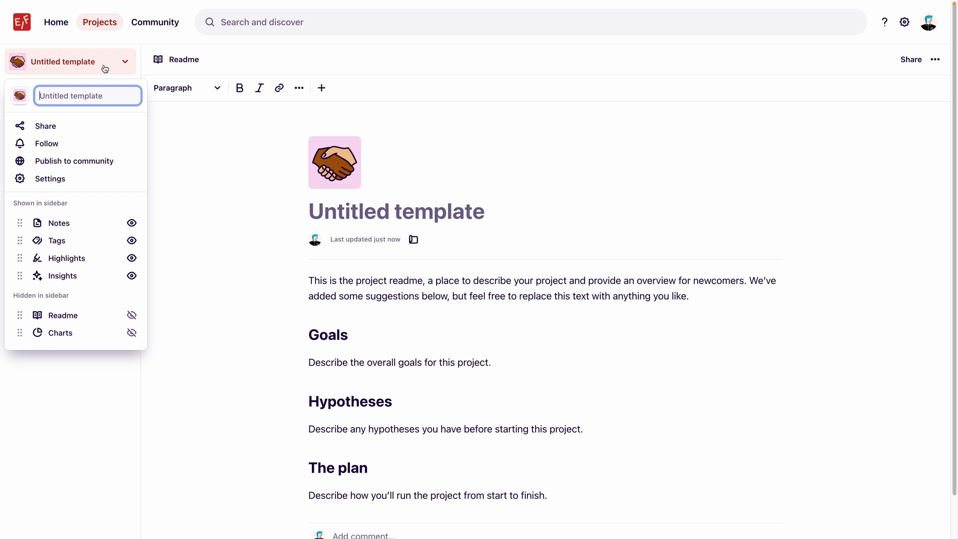
{"action": "type", "text": "Customer interviews"}
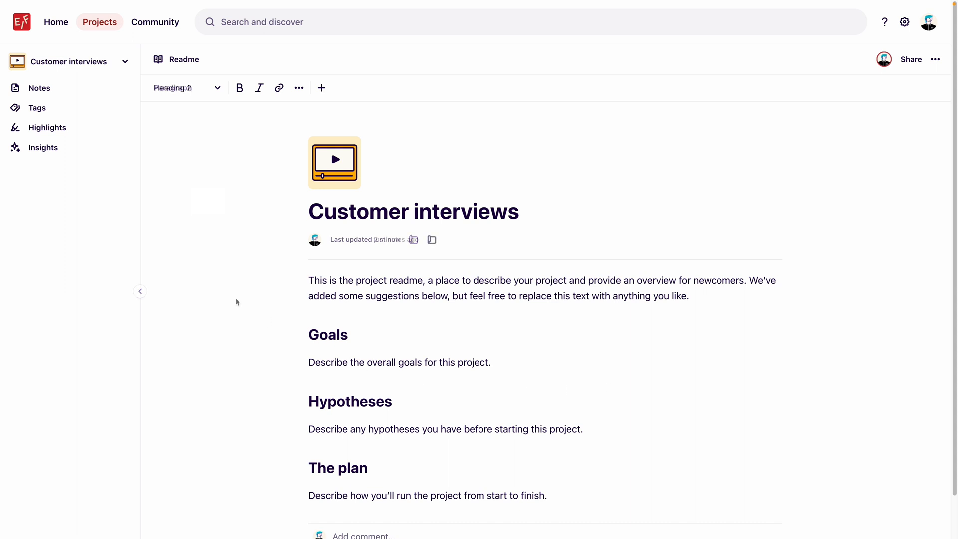
Unhide the Readme page so it shows in the template sidebar.
{"action": "left_click", "coordinate": [71, 61]}
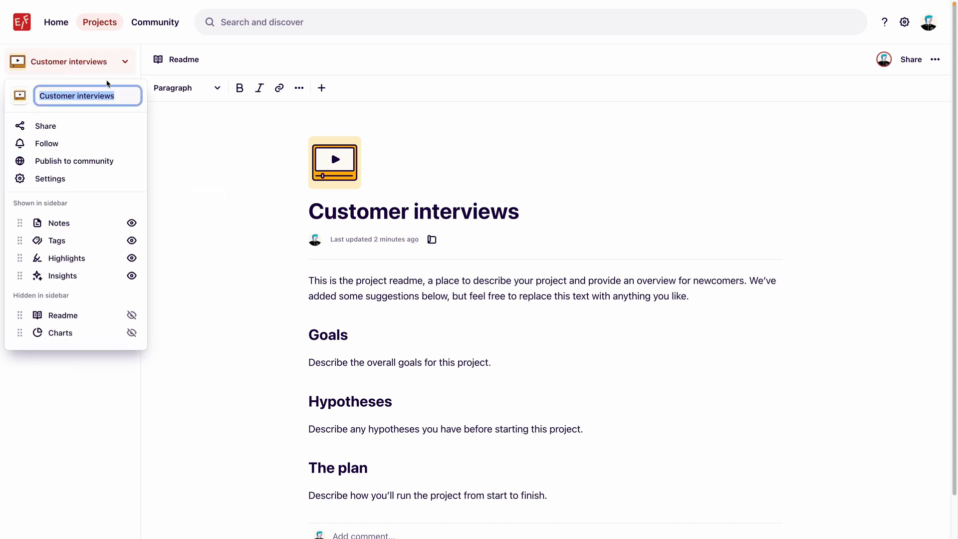
{"action": "mouse_move", "coordinate": [132, 315]}
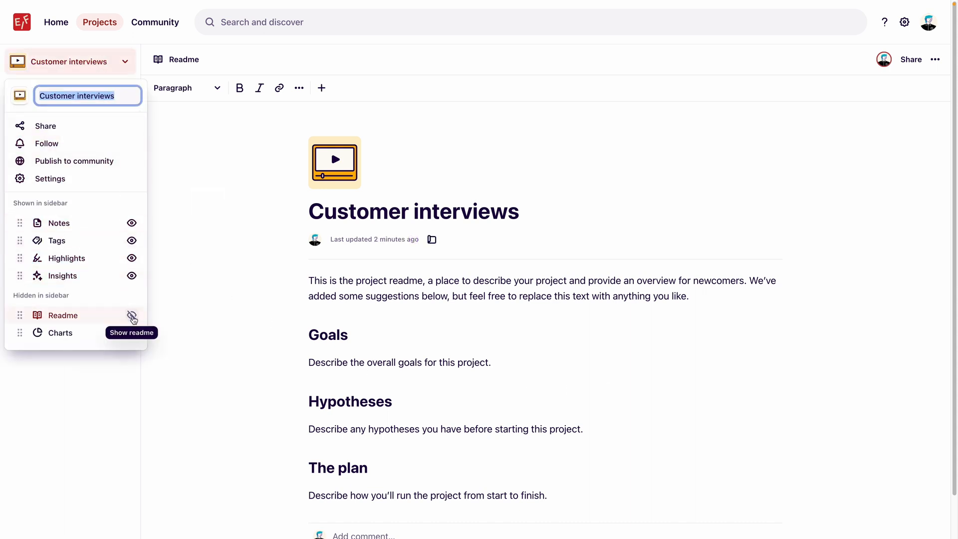
{"action": "left_click", "coordinate": [130, 316]}
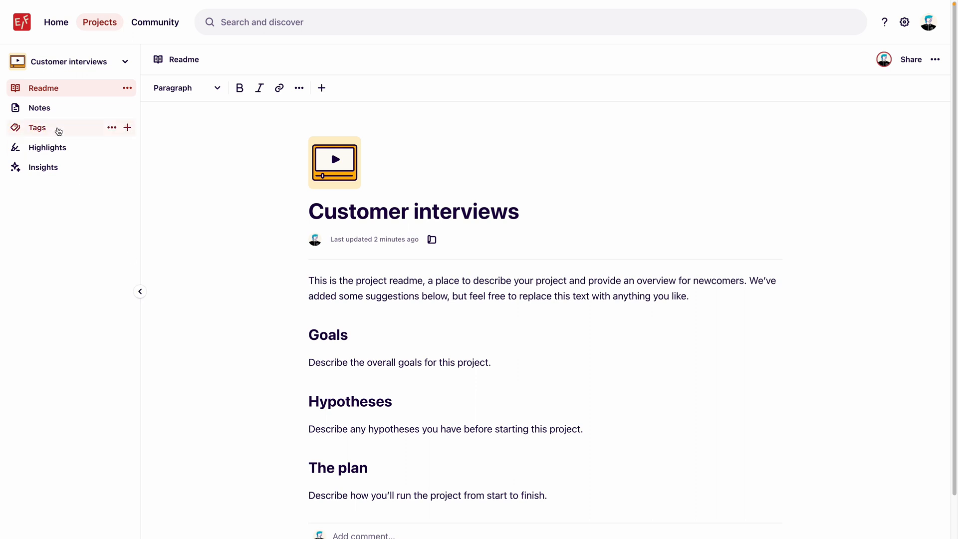
Go to the template's Tags page and bring up the Add tag board menu.
{"action": "left_click", "coordinate": [36, 128]}
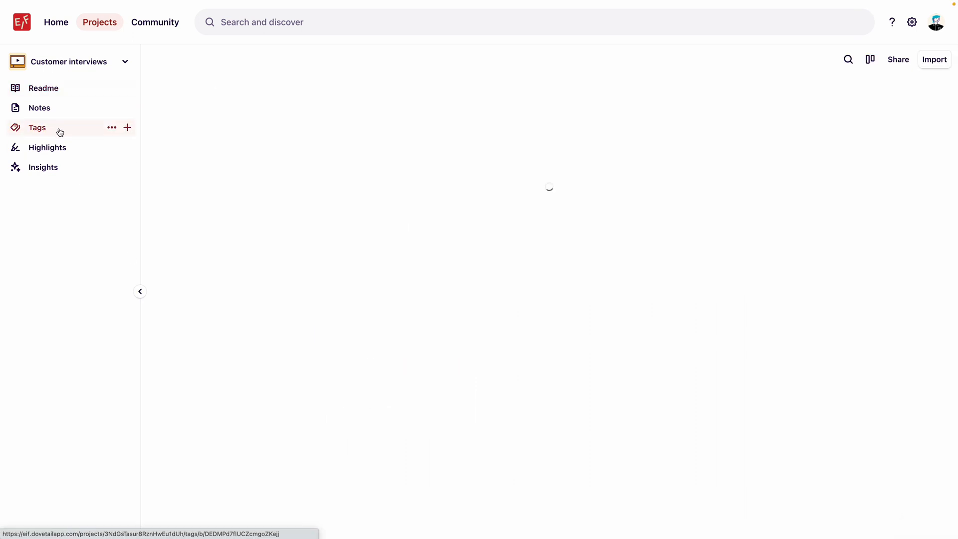
{"action": "left_click", "coordinate": [37, 128]}
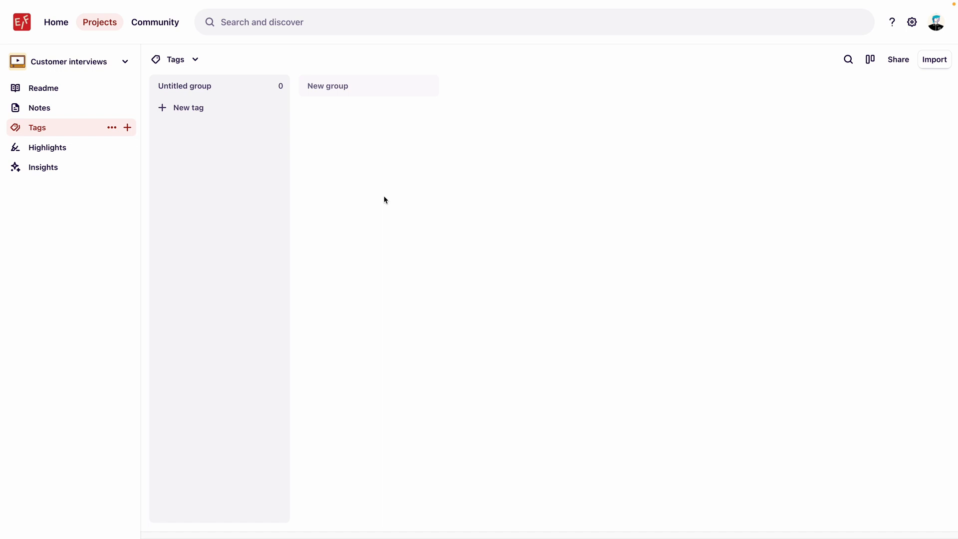
{"action": "mouse_move", "coordinate": [143, 181]}
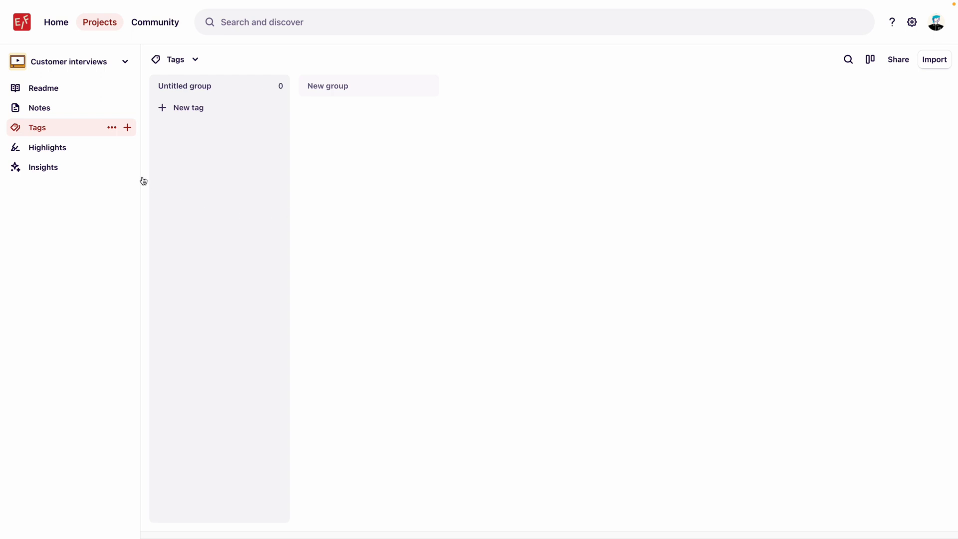
{"action": "left_click", "coordinate": [128, 128]}
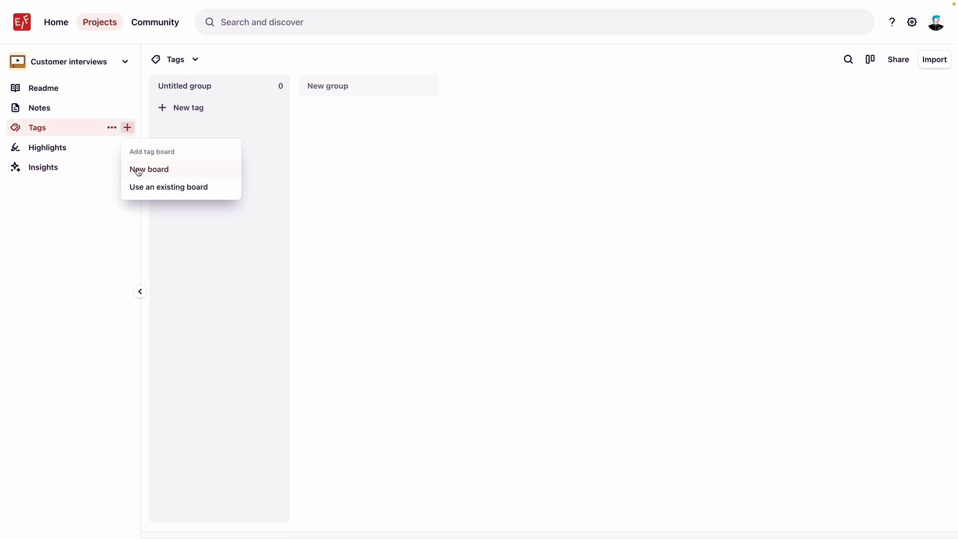
Link the existing workspace board 'Customer interview tags' to the template.
{"action": "left_click", "coordinate": [168, 187]}
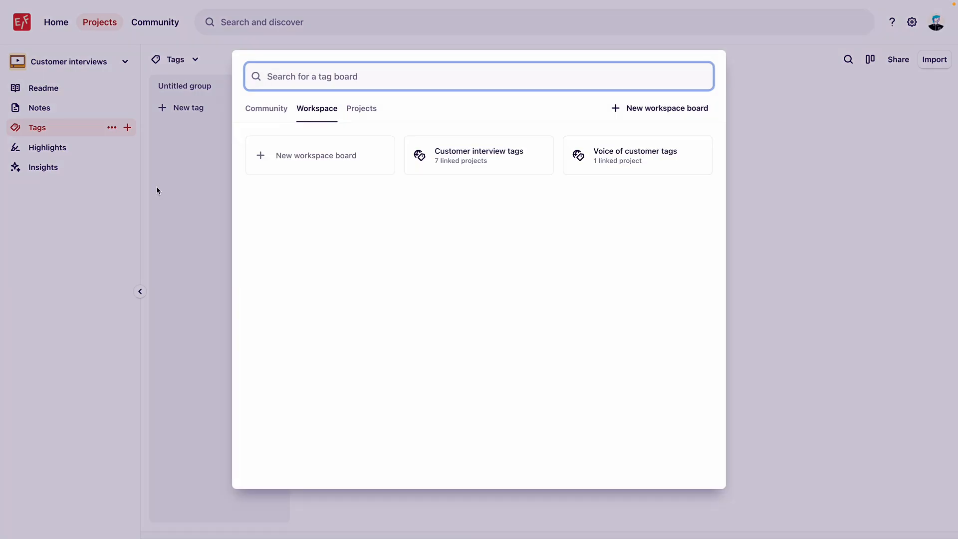
{"action": "mouse_move", "coordinate": [494, 168]}
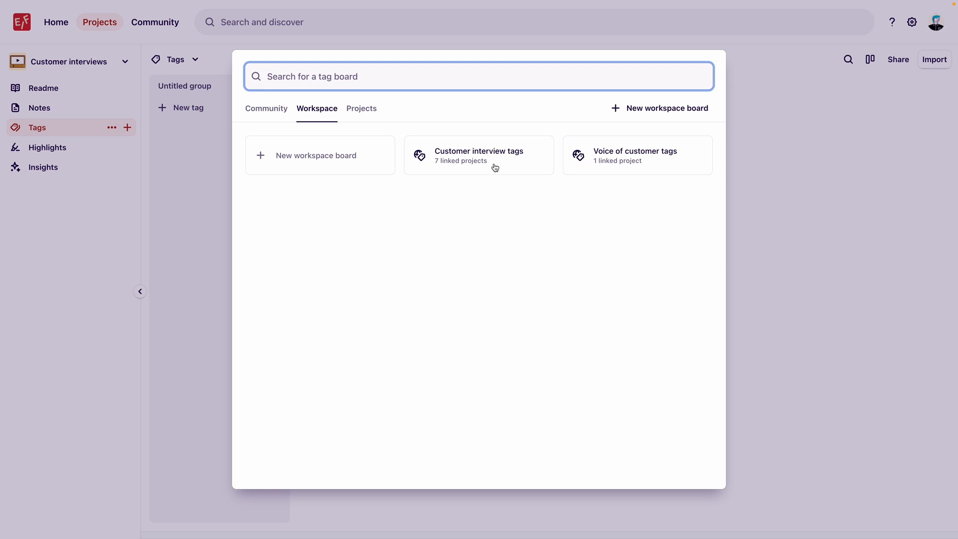
{"action": "left_click", "coordinate": [479, 154]}
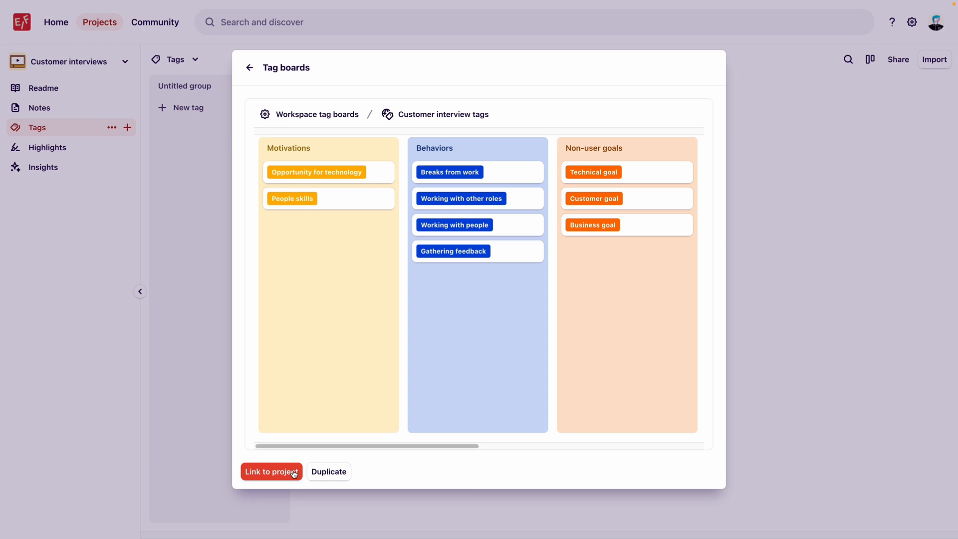
{"action": "left_click", "coordinate": [271, 472]}
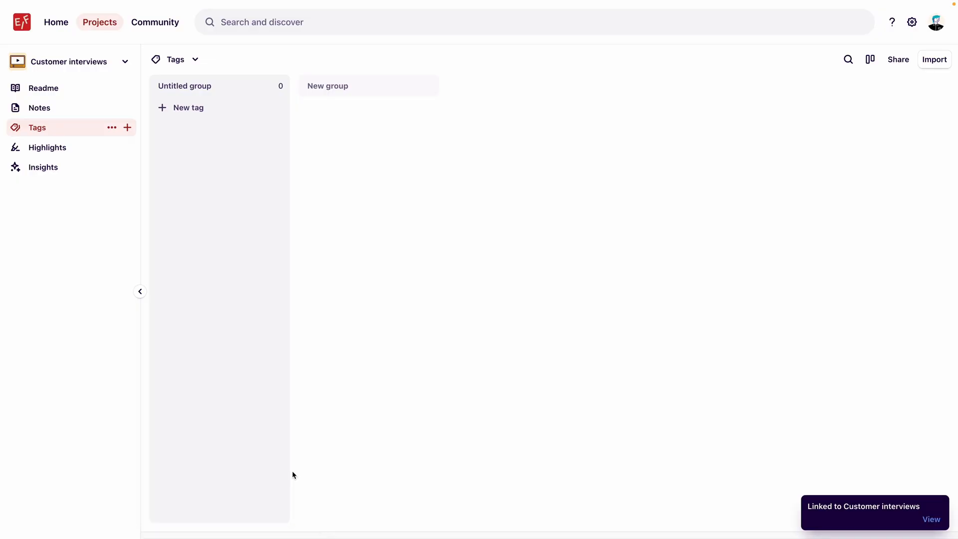
Expand the template's tag boards and view the linked Customer interview tags board.
{"action": "left_click", "coordinate": [37, 127]}
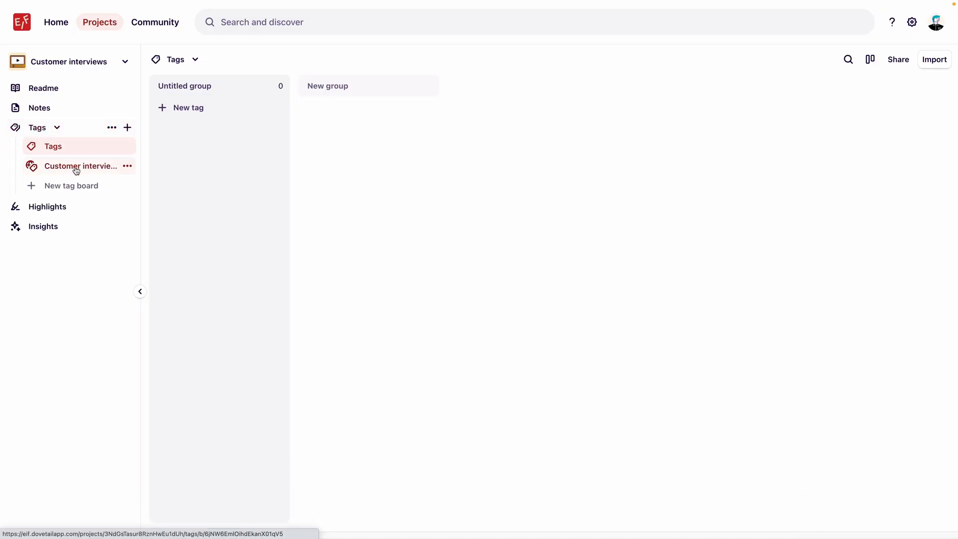
{"action": "left_click", "coordinate": [80, 165]}
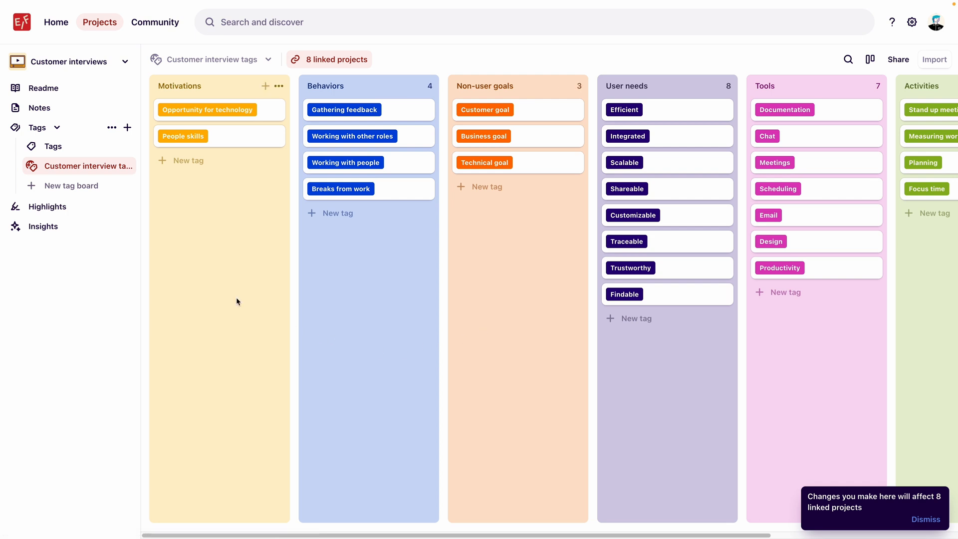
{"action": "left_click", "coordinate": [39, 108]}
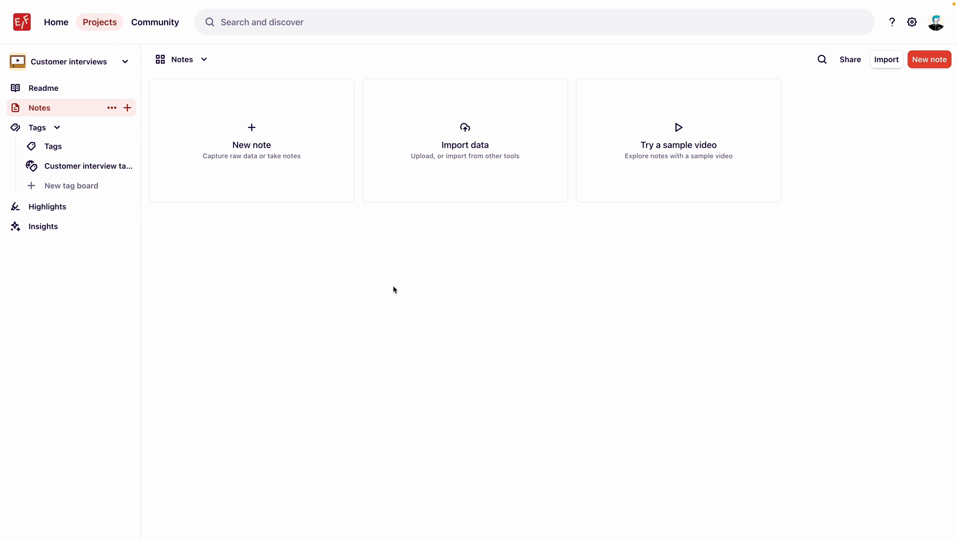
Go to the template's Settings and show the Workspace fields section.
{"action": "left_click", "coordinate": [125, 62]}
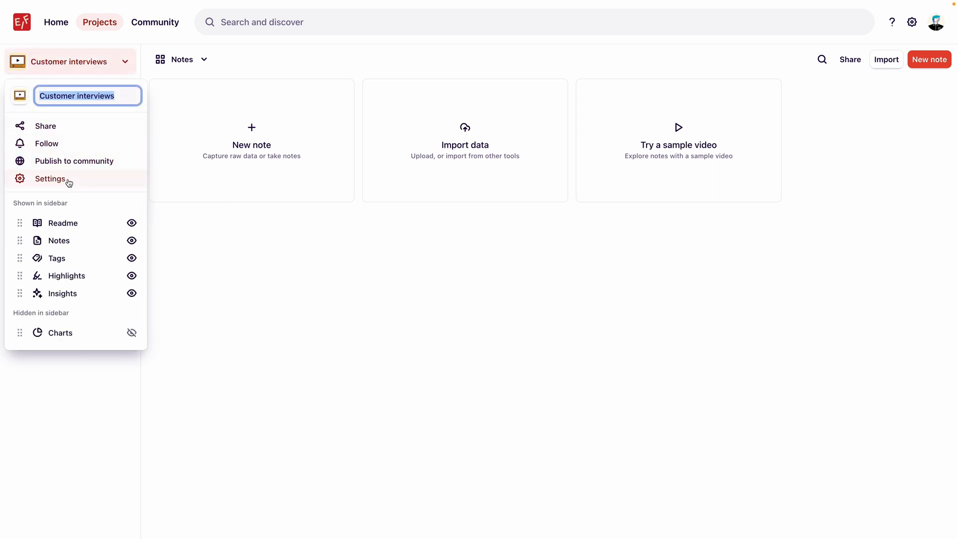
{"action": "left_click", "coordinate": [51, 179]}
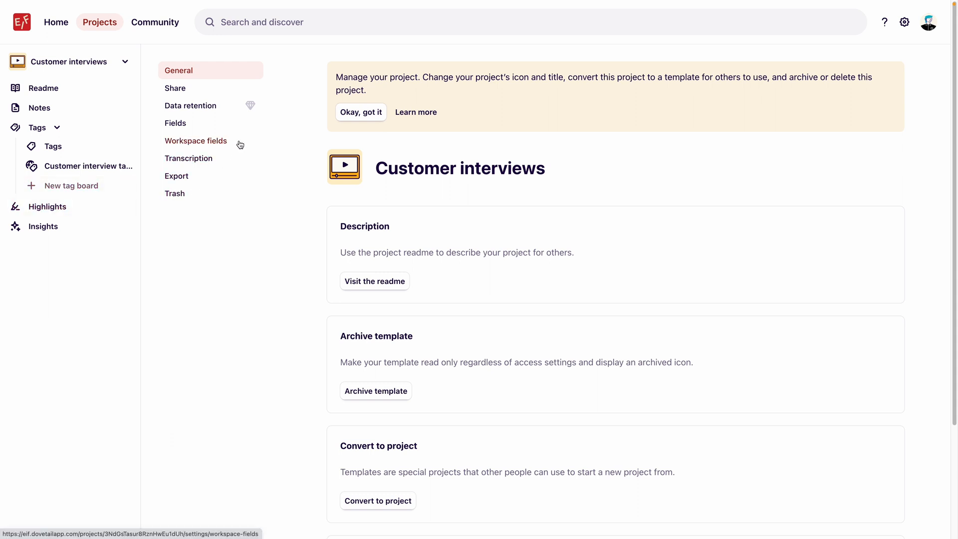
{"action": "left_click", "coordinate": [196, 140]}
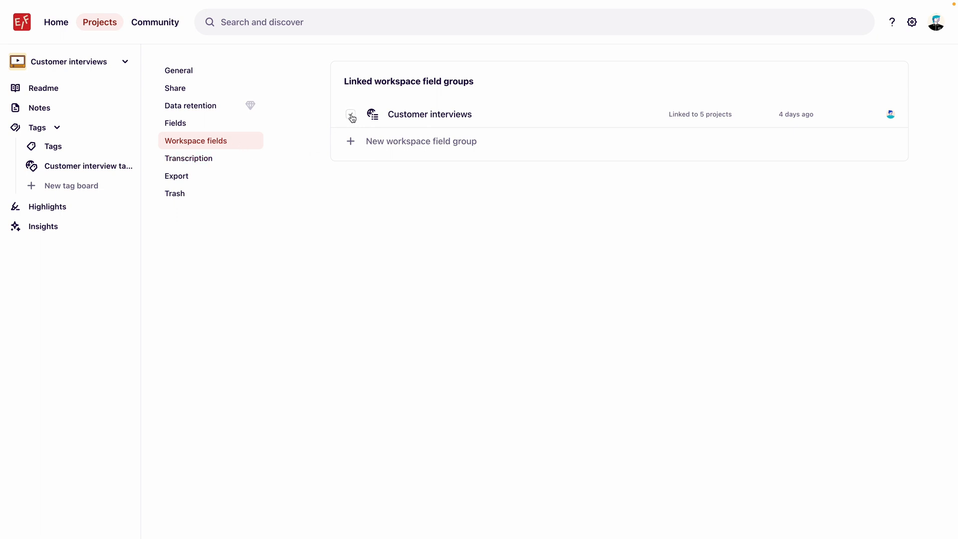
Tick the Customer interviews field group checkbox, raising its count to 6 projects.
{"action": "left_click", "coordinate": [350, 114]}
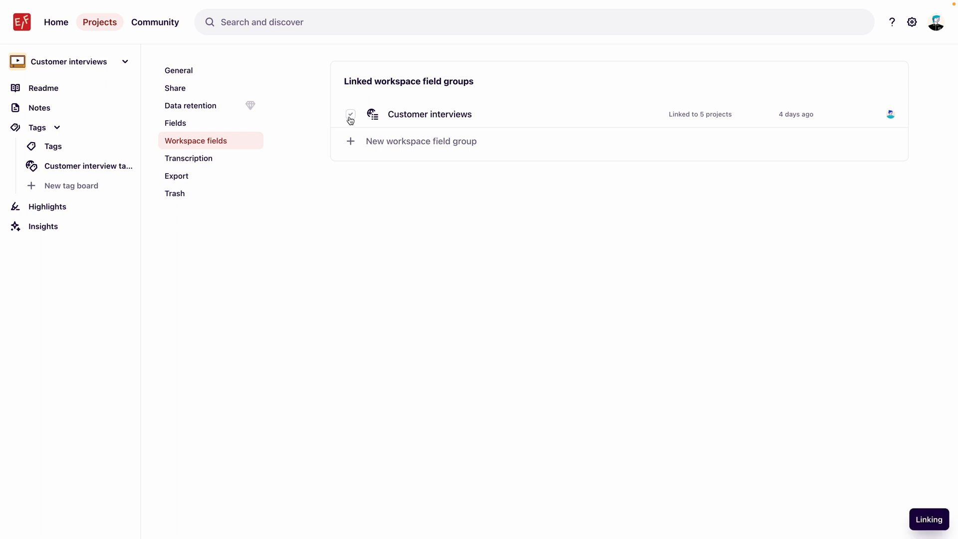
{"action": "left_click", "coordinate": [351, 116]}
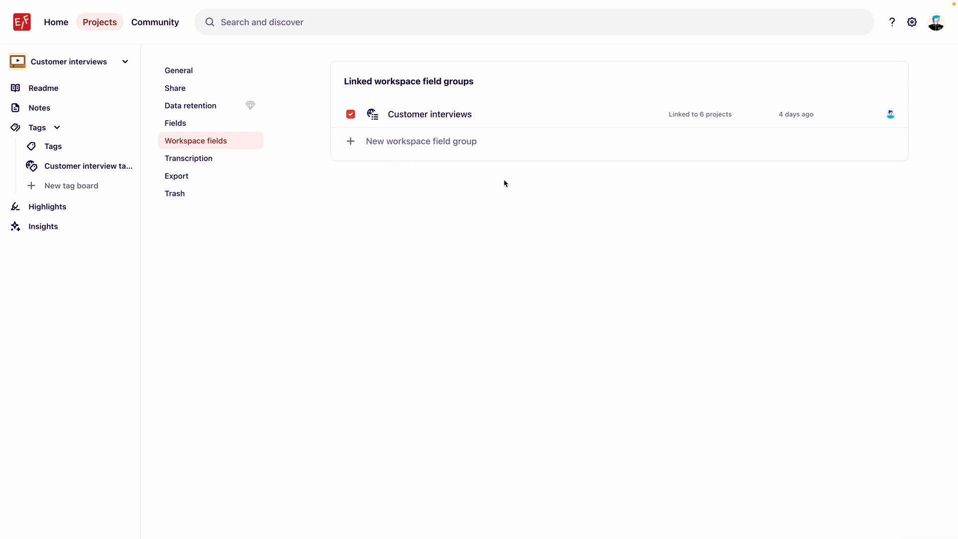
{"action": "mouse_move", "coordinate": [539, 181]}
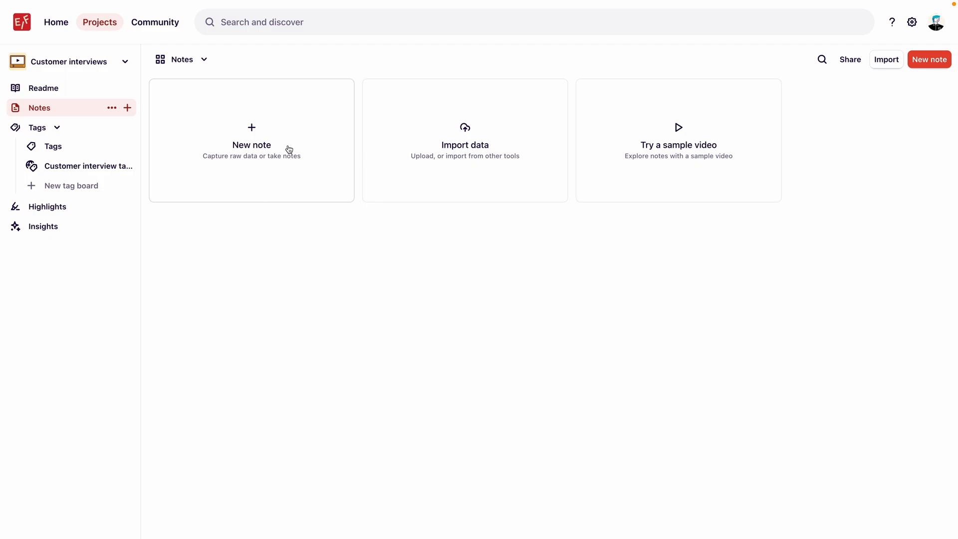
Add a test note, create Conducted and Analyzed status options, then clear the status.
{"action": "left_click", "coordinate": [250, 141]}
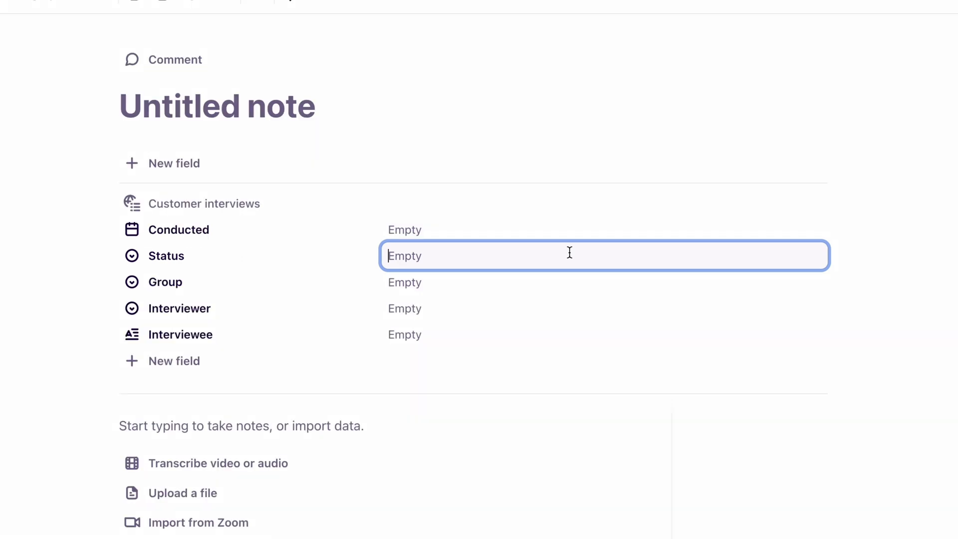
{"action": "type", "text": "Conducted Analyzed"}
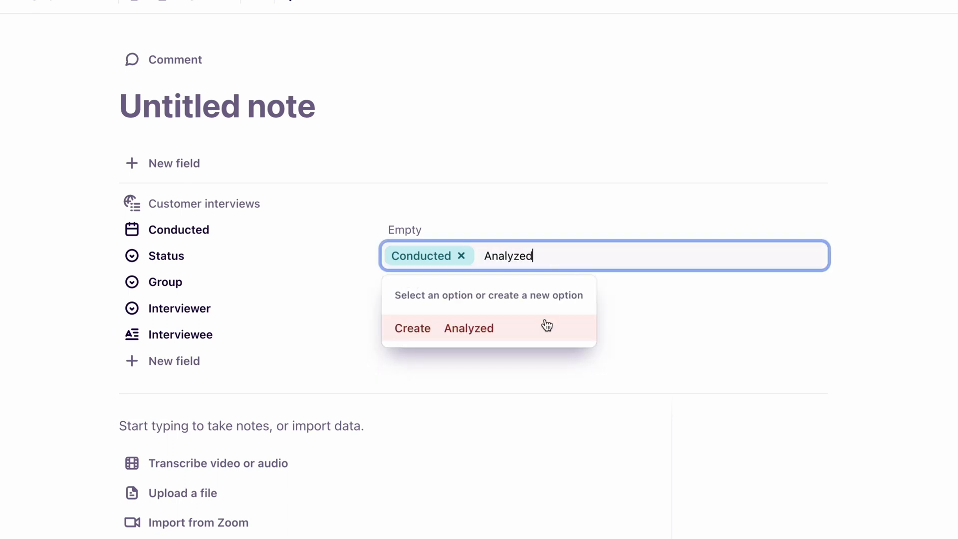
{"action": "left_click", "coordinate": [469, 328]}
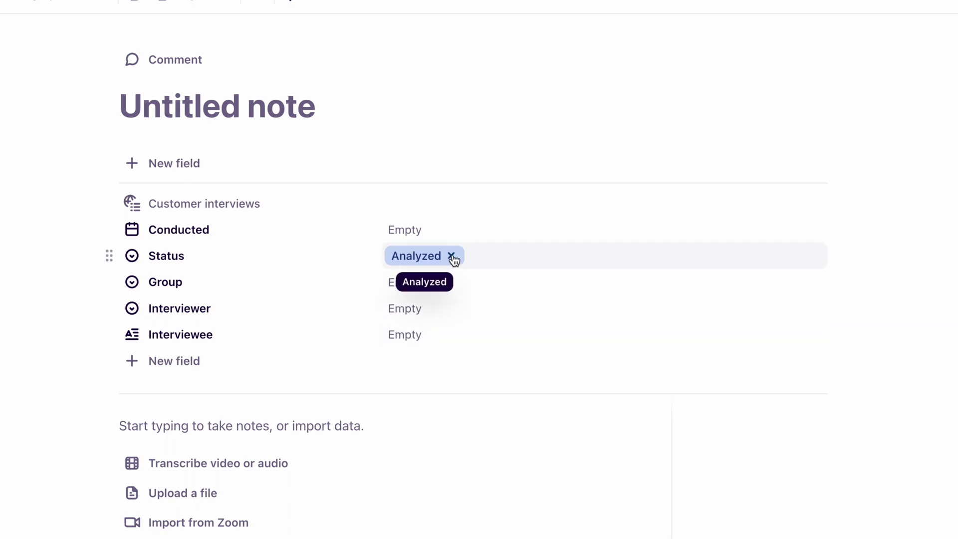
{"action": "left_click", "coordinate": [452, 255]}
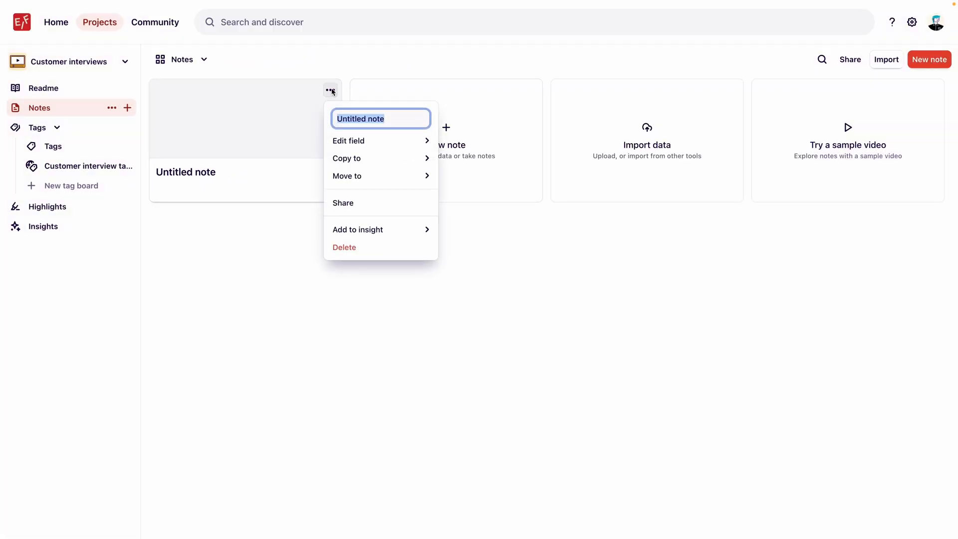
Delete the Untitled test note from the template's Notes page.
{"action": "left_click", "coordinate": [344, 248]}
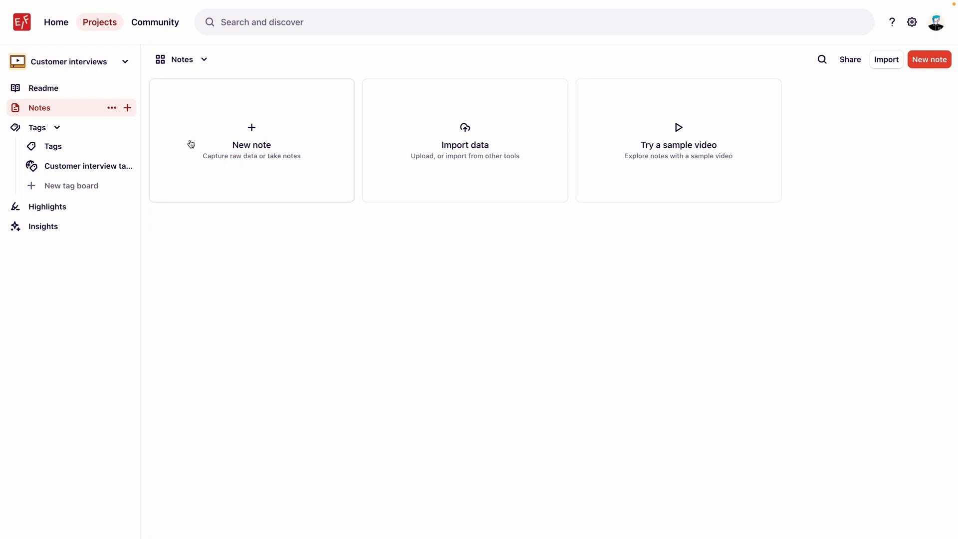
Create a project from the Customer interviews template inside the Sales folder.
{"action": "left_click", "coordinate": [99, 22]}
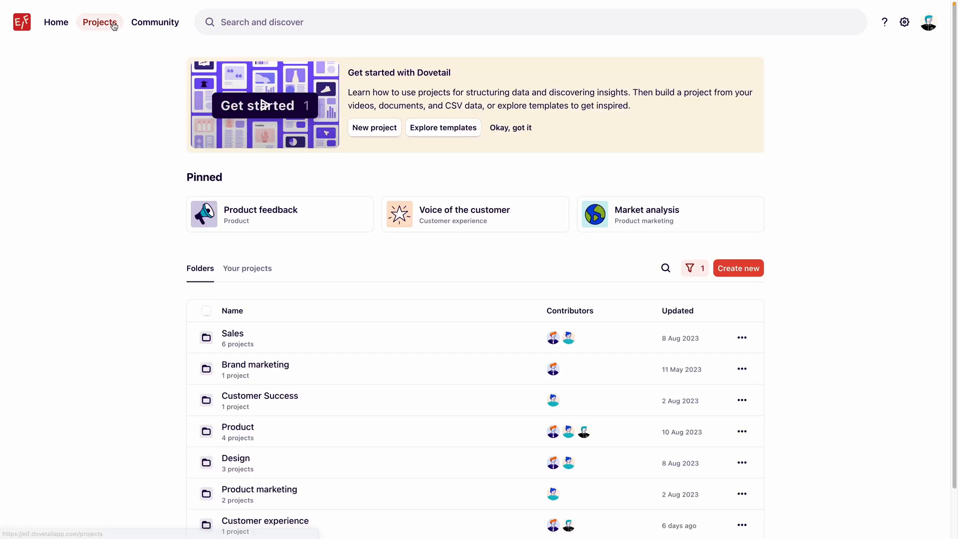
{"action": "mouse_move", "coordinate": [683, 305]}
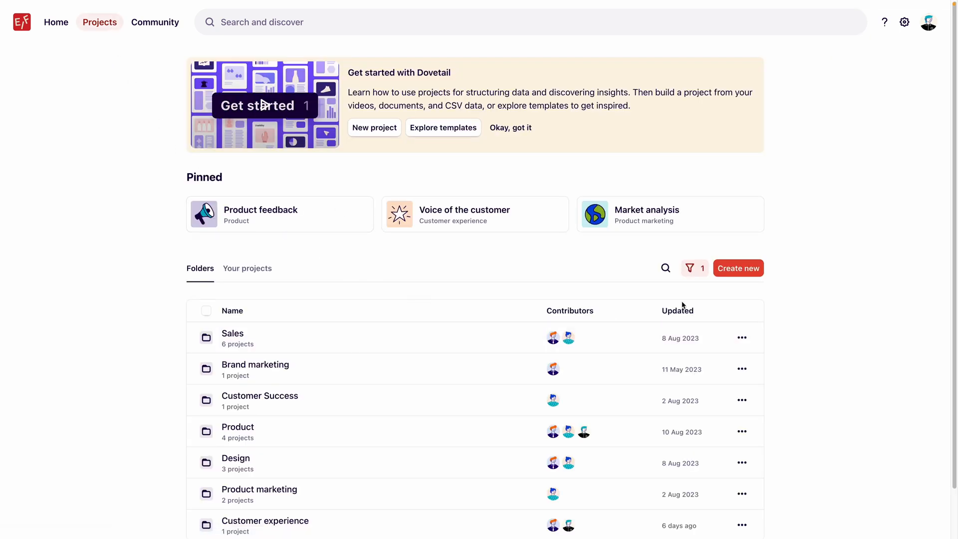
{"action": "left_click", "coordinate": [738, 267]}
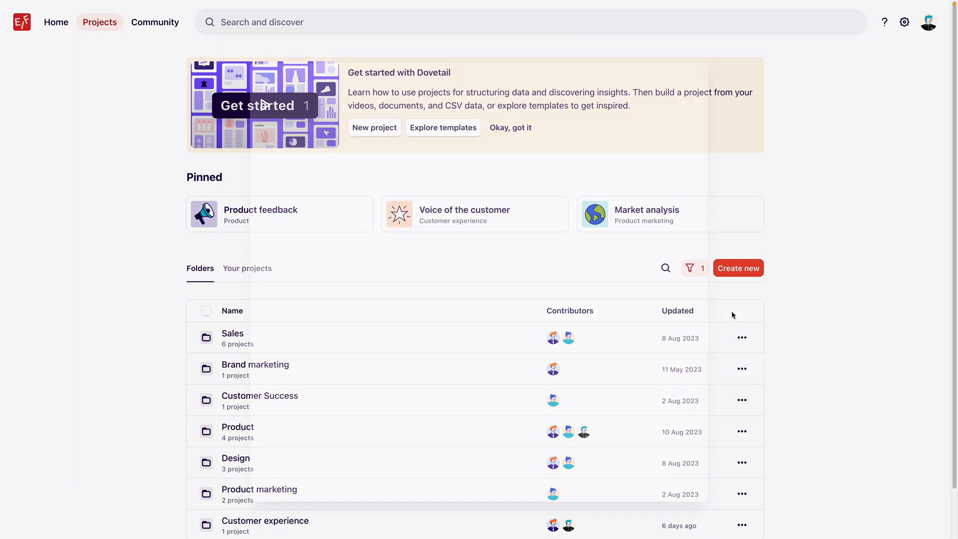
{"action": "left_click", "coordinate": [738, 268]}
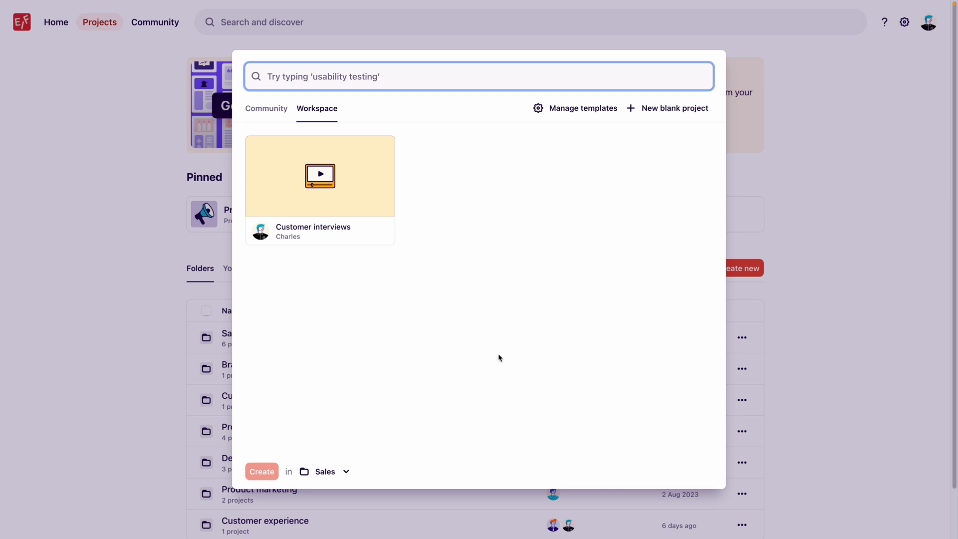
{"action": "left_click", "coordinate": [319, 177]}
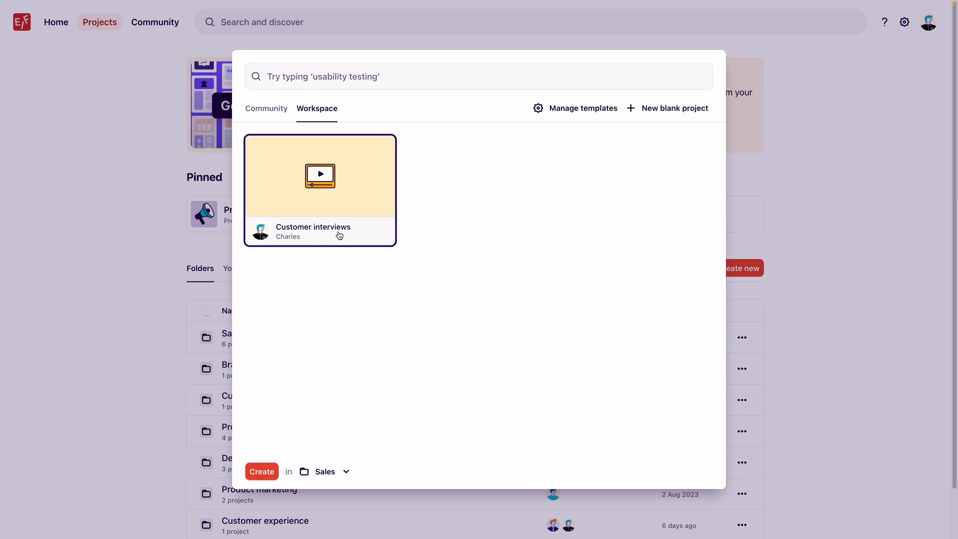
{"action": "left_click", "coordinate": [325, 471]}
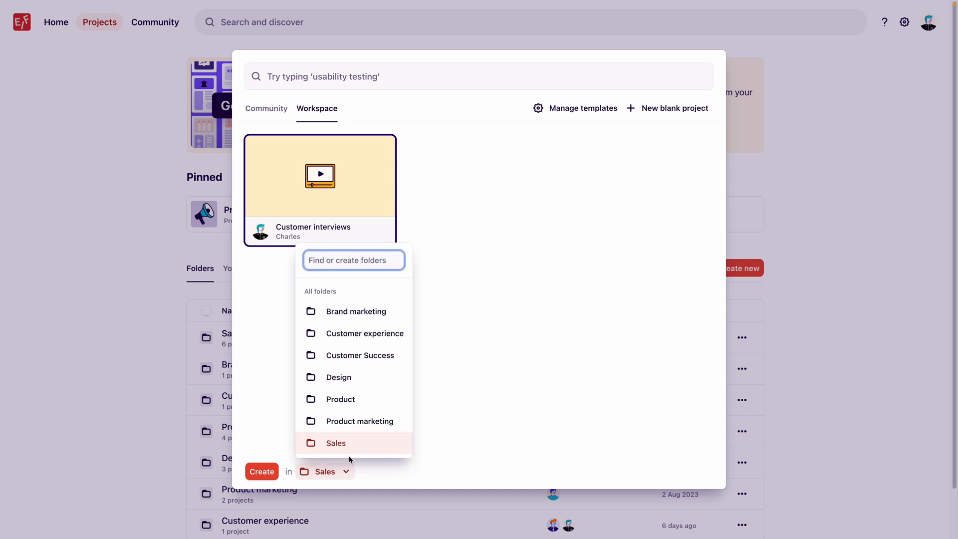
{"action": "left_click", "coordinate": [261, 471]}
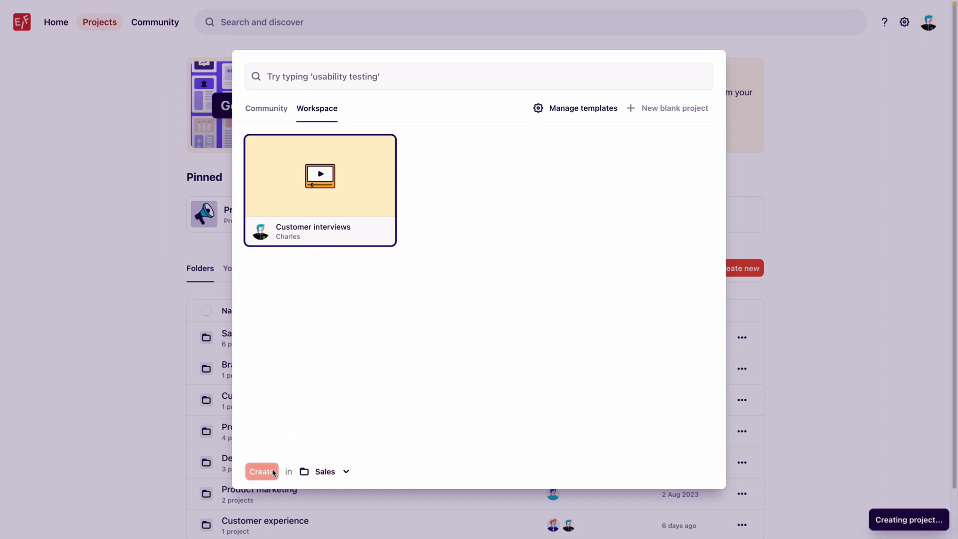
{"action": "left_click", "coordinate": [261, 471]}
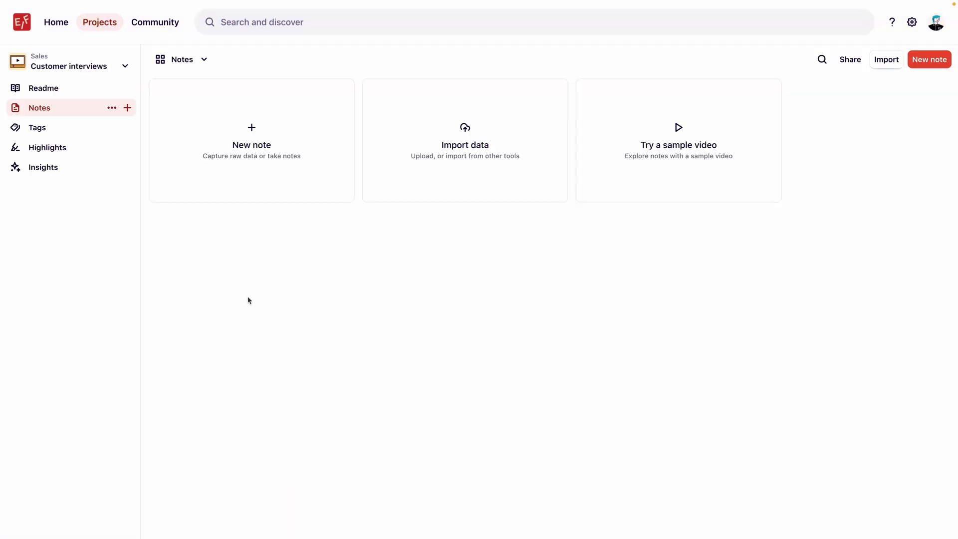
{"action": "left_click", "coordinate": [36, 127]}
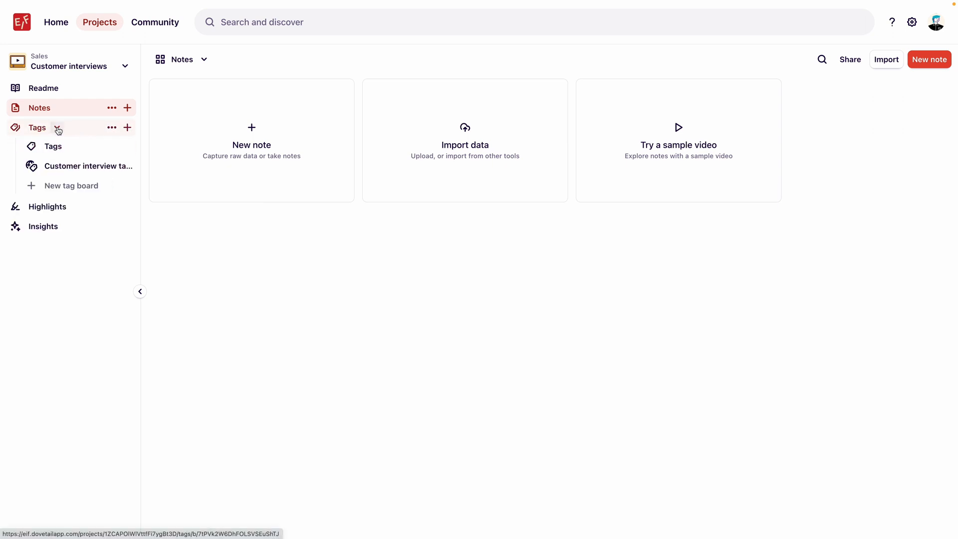
{"action": "left_click", "coordinate": [87, 165]}
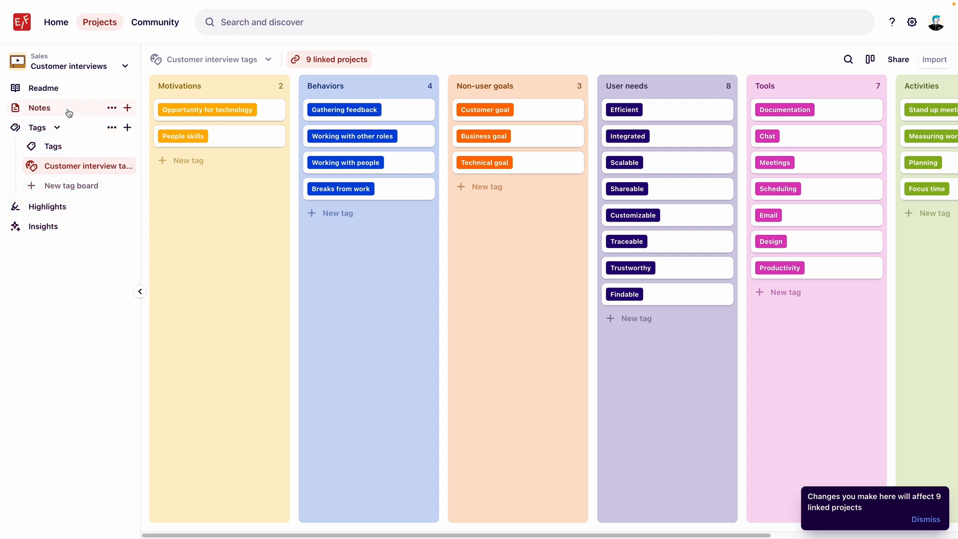
{"action": "left_click", "coordinate": [39, 108]}
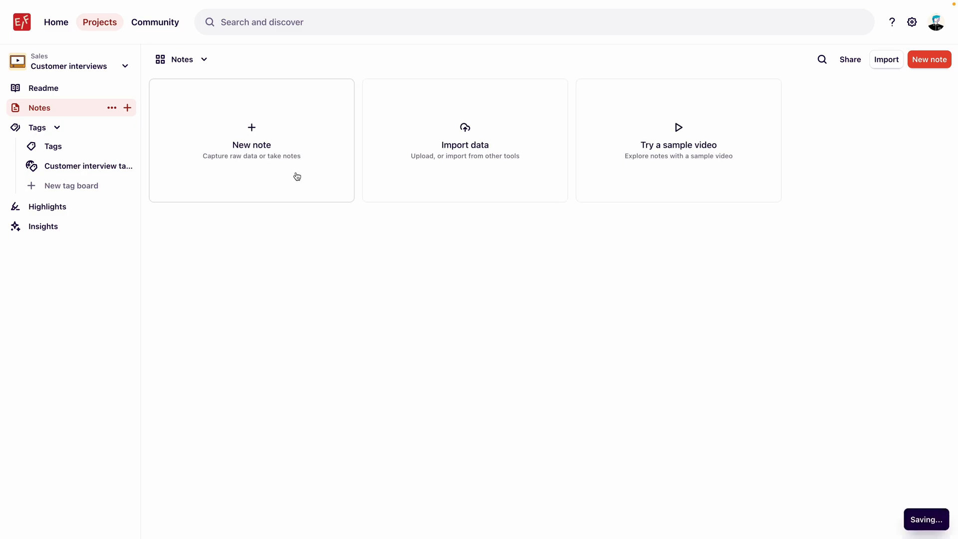
Create an untitled note with Scheduled, Conducted and Analyzed statuses, then open its card options.
{"action": "left_click", "coordinate": [251, 140]}
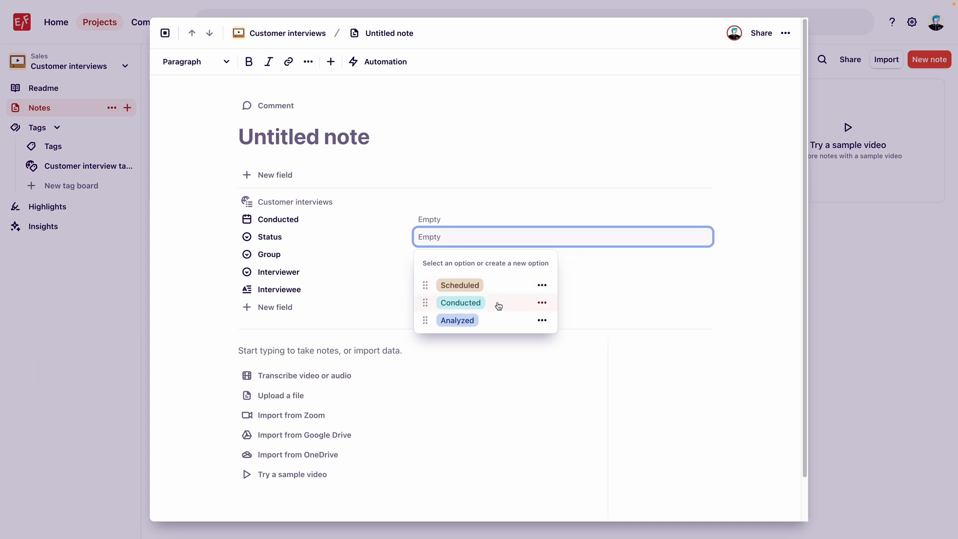
{"action": "left_click", "coordinate": [742, 242]}
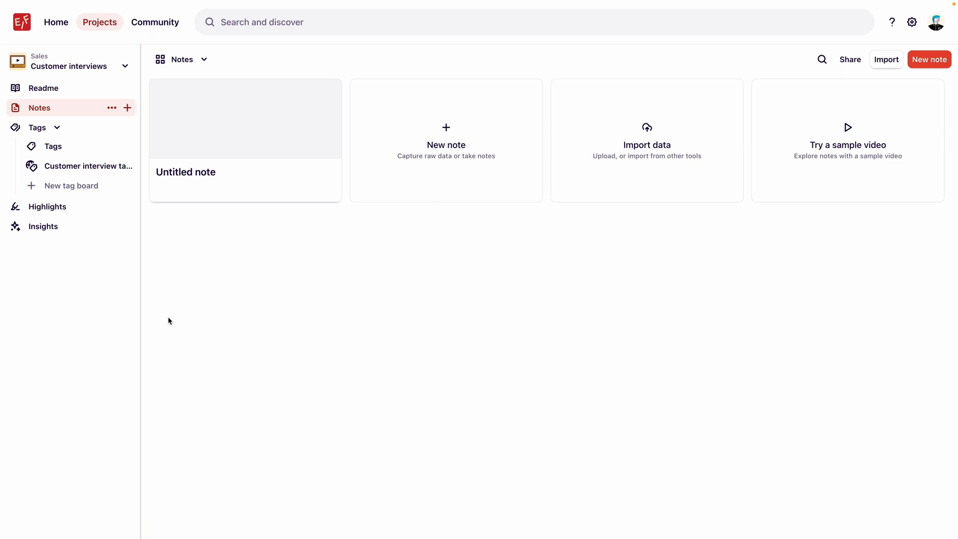
{"action": "left_click", "coordinate": [330, 89]}
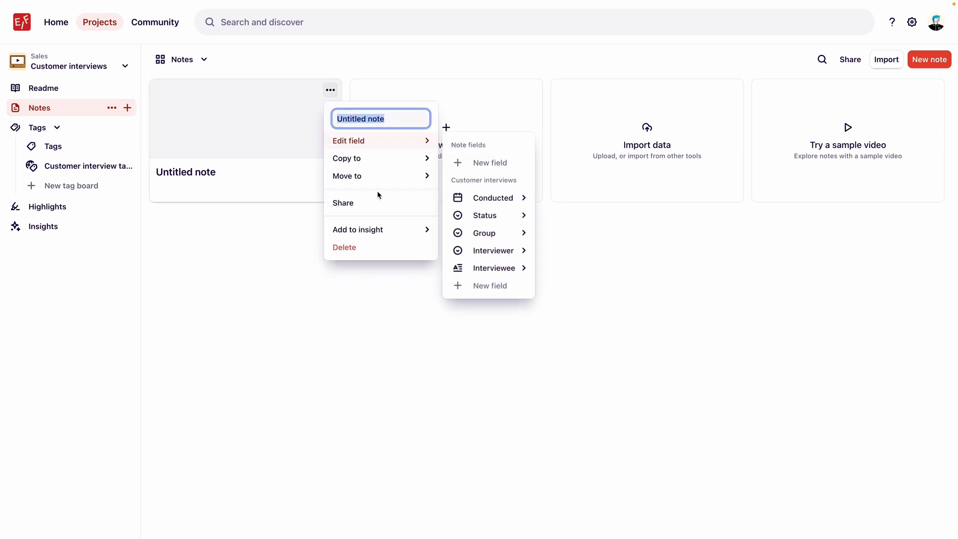